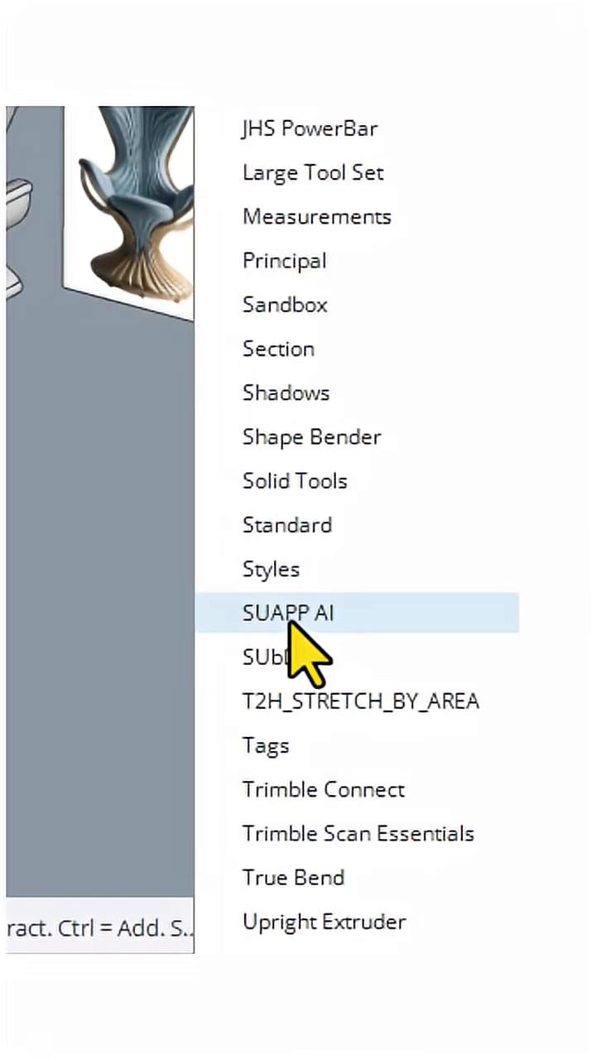
# Show the SUAPP AI toolbar and open its AI model generator window.
pyautogui.click(289, 613)
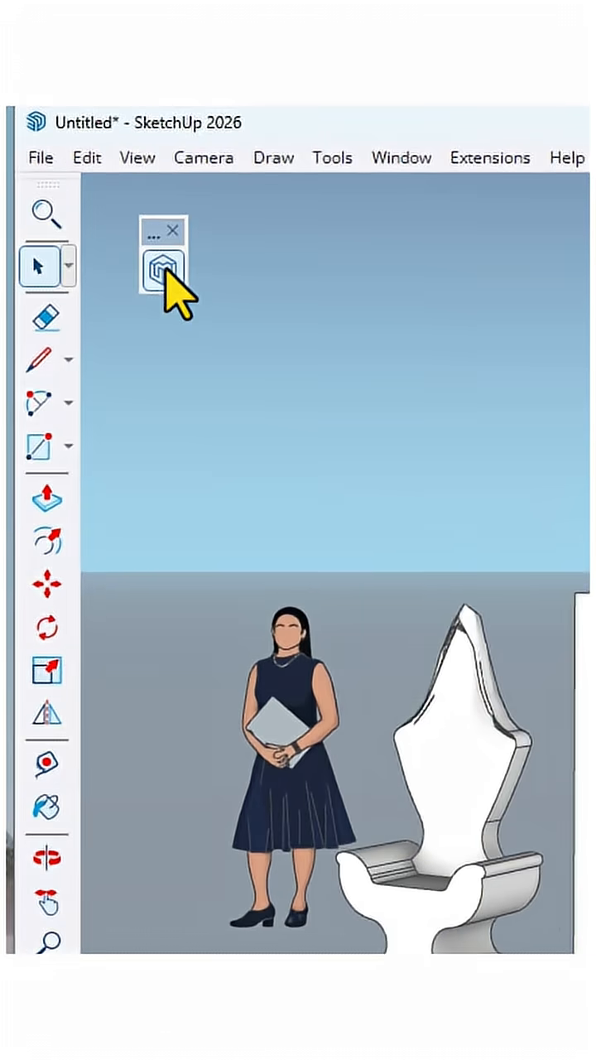
pyautogui.click(165, 265)
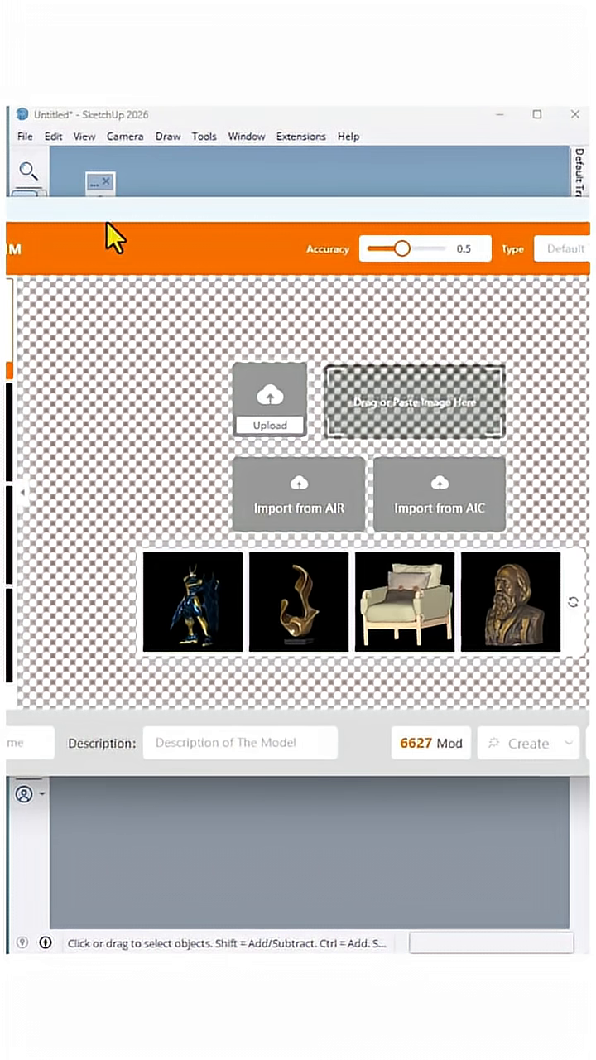
# Upload the blue-and-gold chair image and generate a textured model in Fine mode.
pyautogui.click(269, 397)
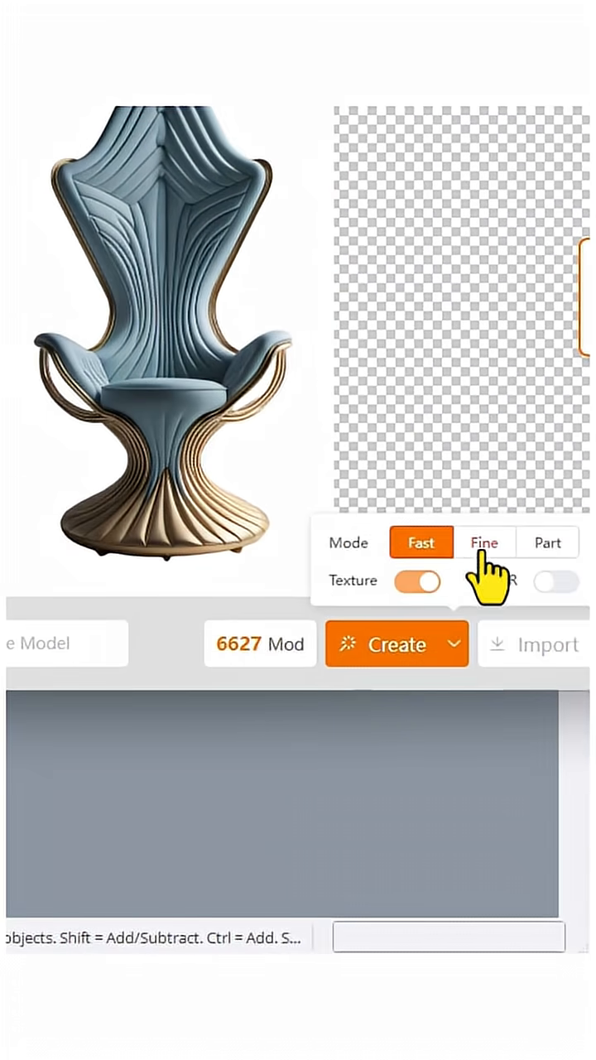
pyautogui.click(398, 644)
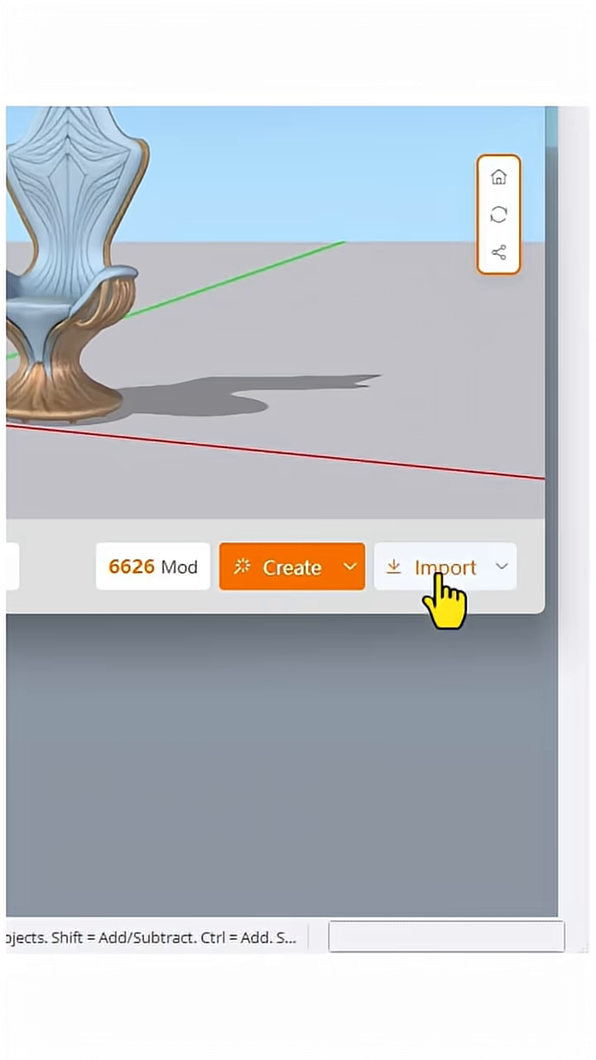
# Import the generated chair, then visit the SUAPP AI website's plugin download section.
pyautogui.click(446, 566)
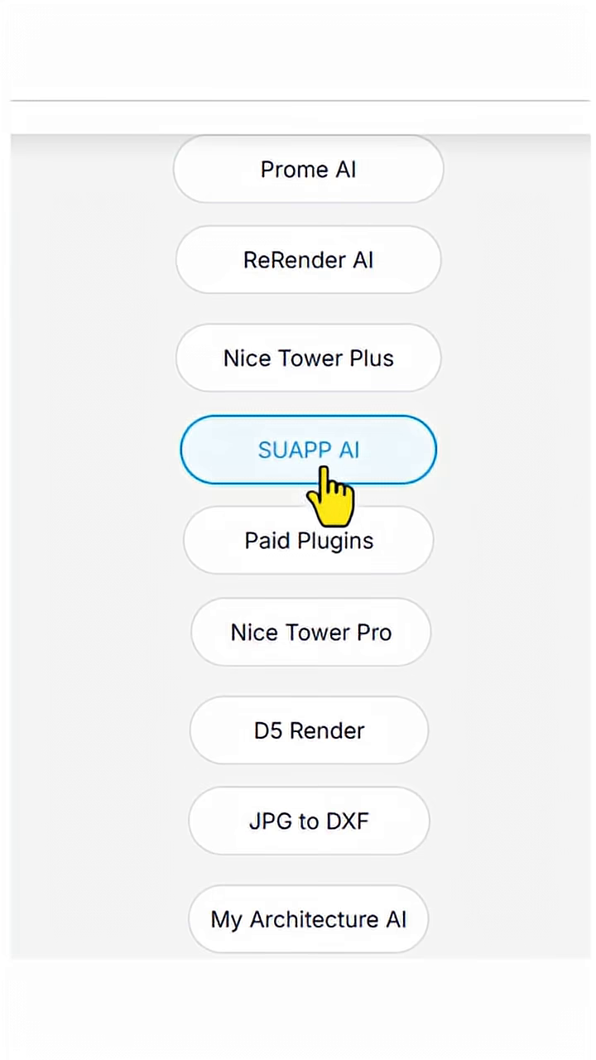
pyautogui.click(308, 450)
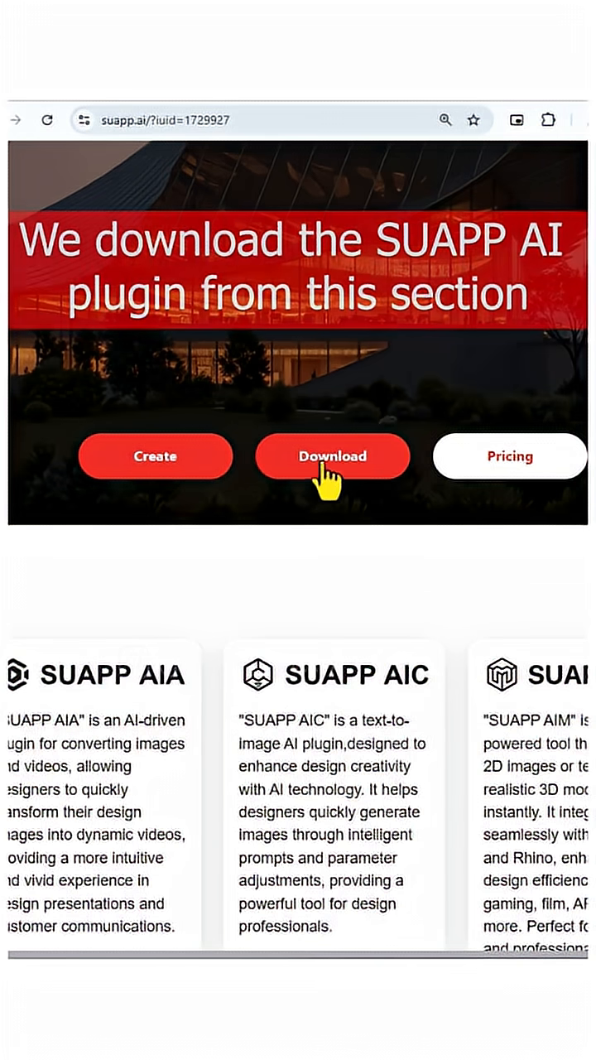
pyautogui.click(332, 456)
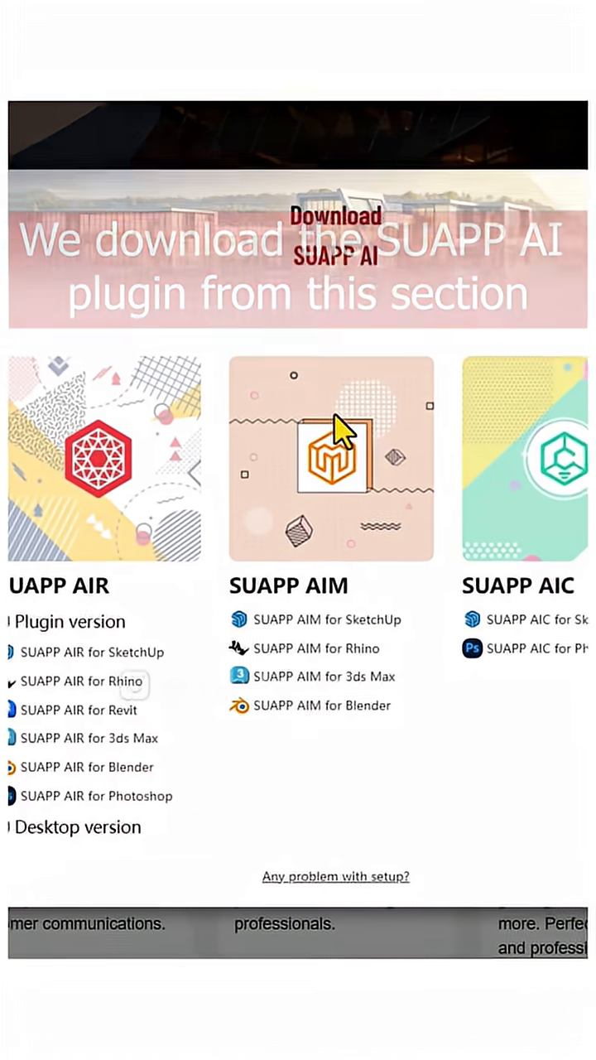